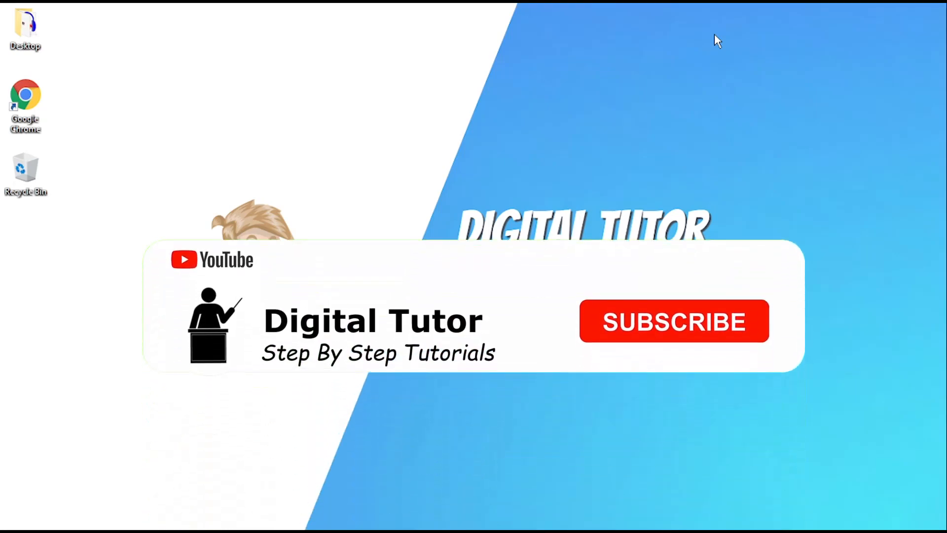
Bring Chrome to the front and launch YouTube Studio from the profile avatar's account menu
left_click(674, 321)
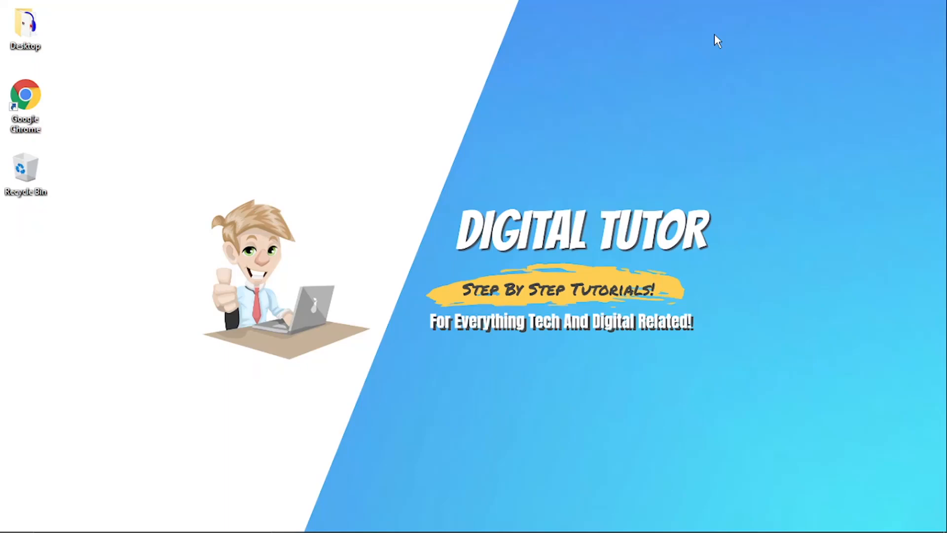
mouse_move(493, 518)
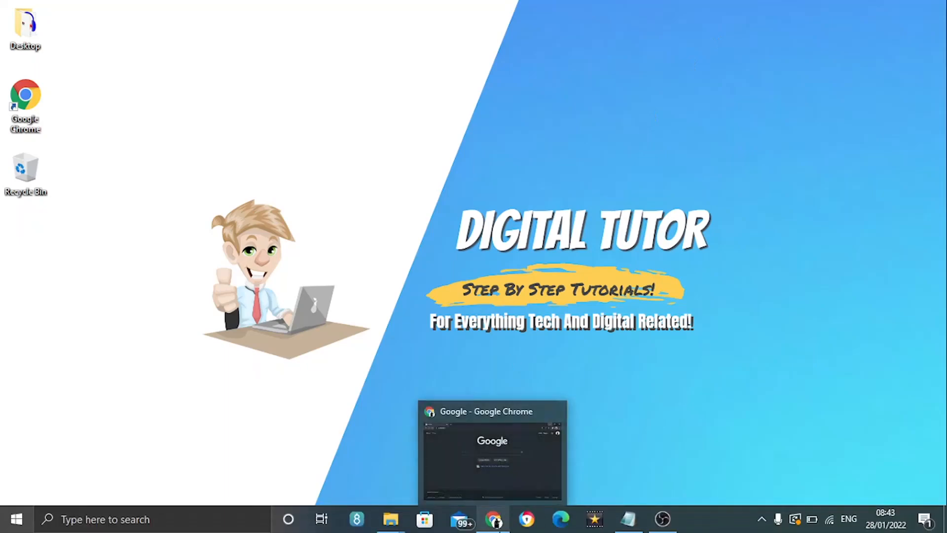
left_click(494, 519)
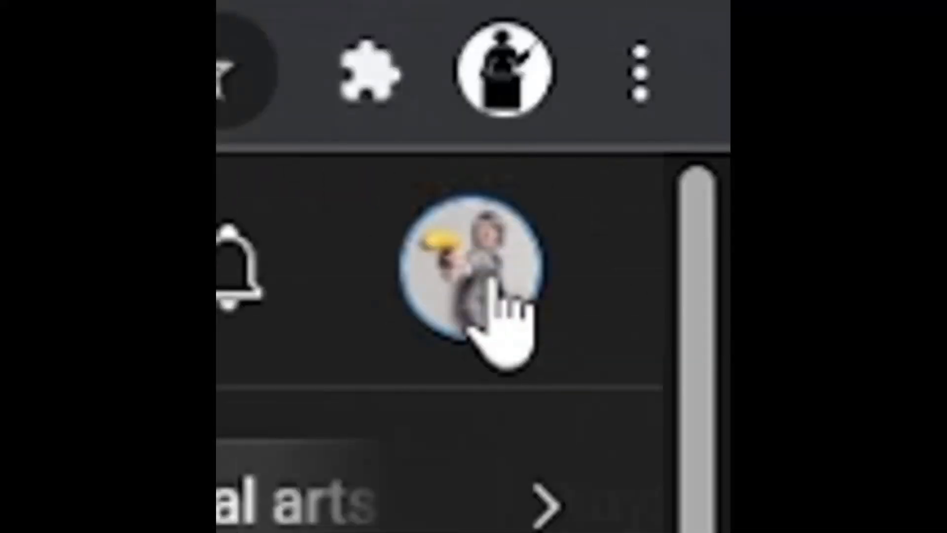
left_click(904, 69)
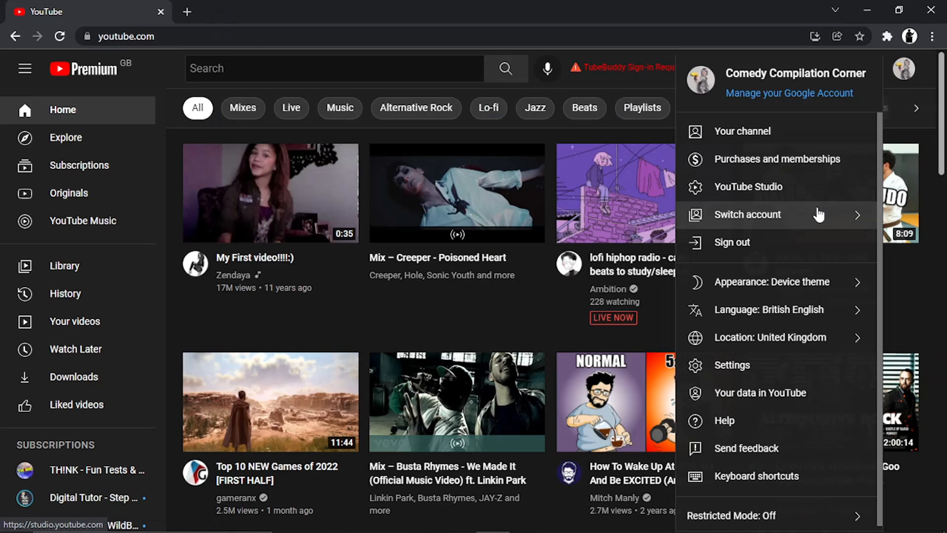
mouse_move(690, 215)
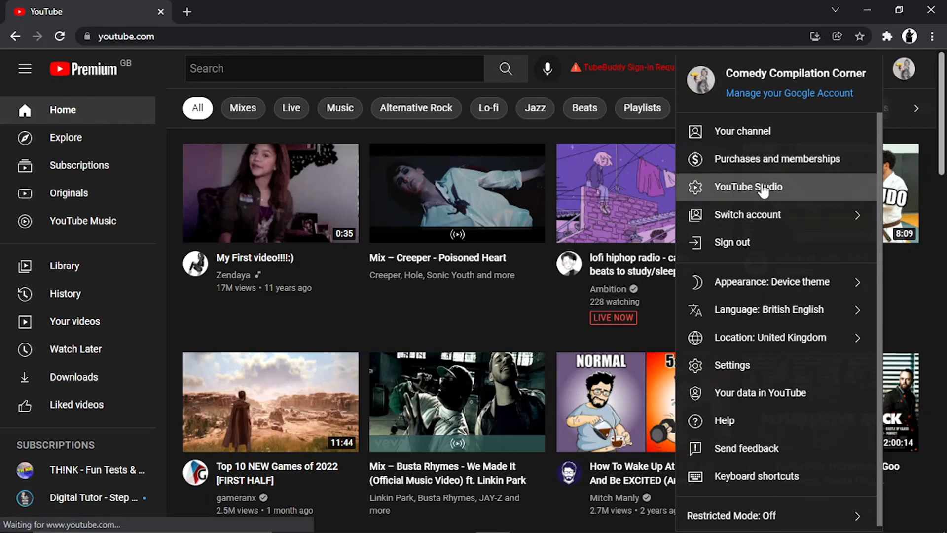
left_click(760, 187)
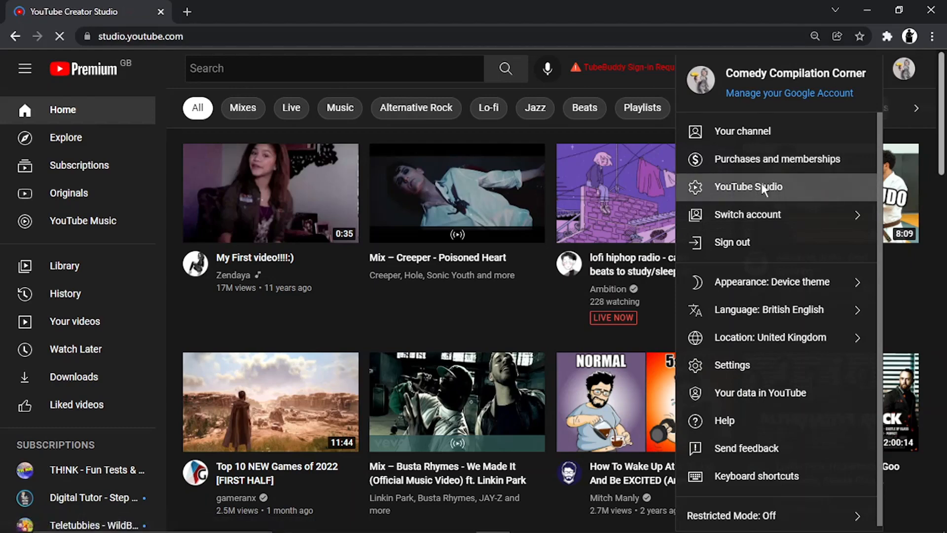
Let the Comedy Compilation Corner dashboard load, showing zero subscribers and views
left_click(748, 187)
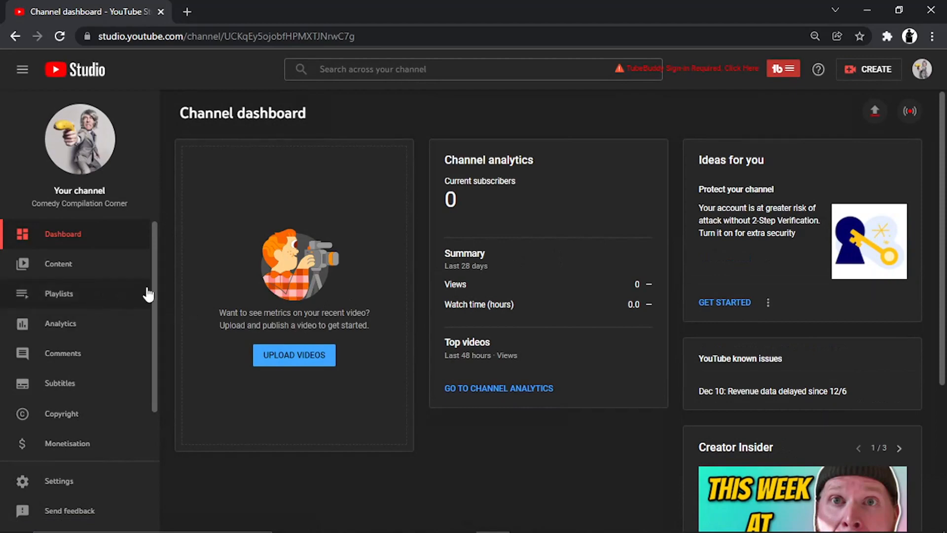
mouse_move(70, 264)
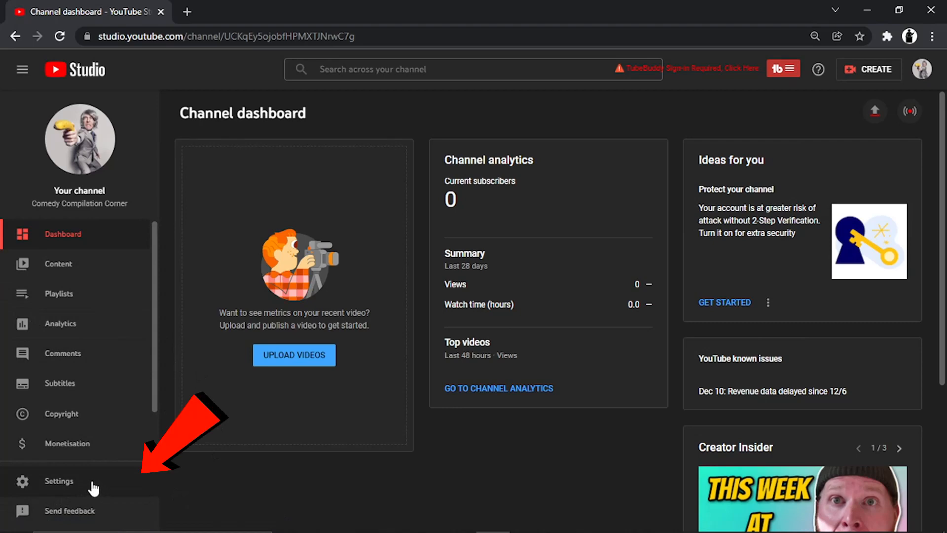
Open Settings > Channel > Advanced settings and scroll down to Other settings
left_click(59, 481)
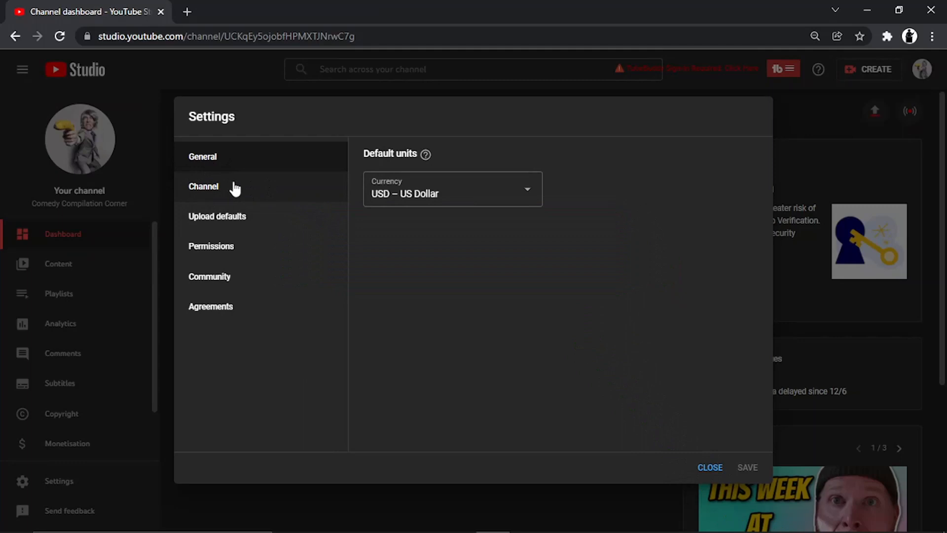
left_click(203, 186)
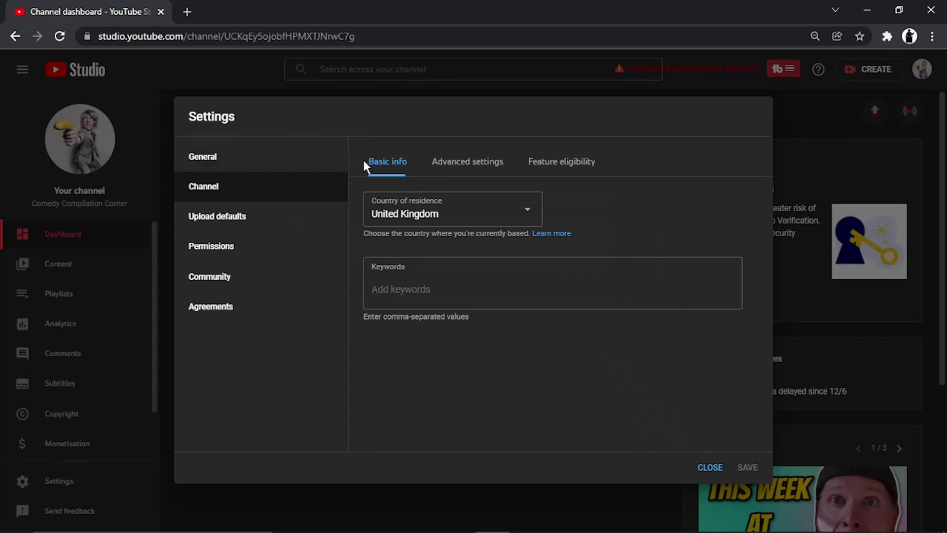
mouse_move(467, 168)
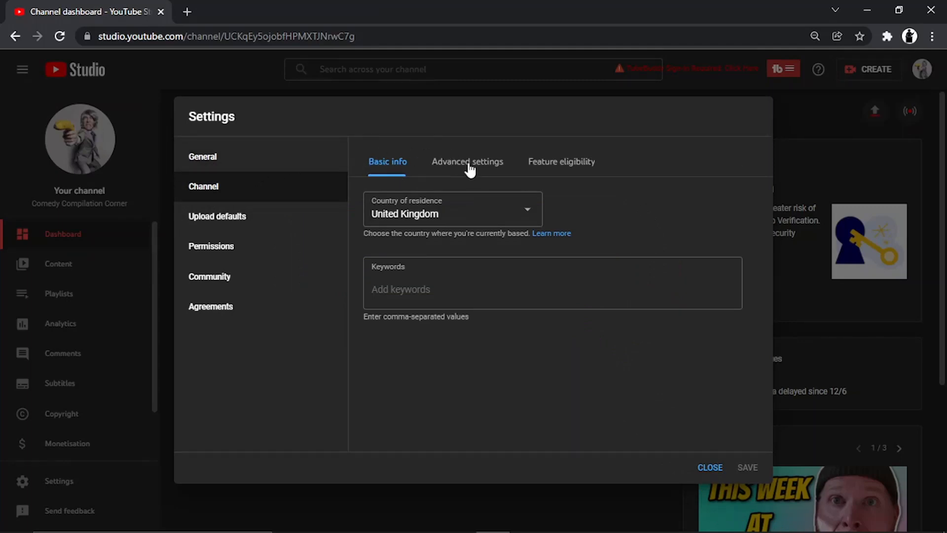
left_click(468, 162)
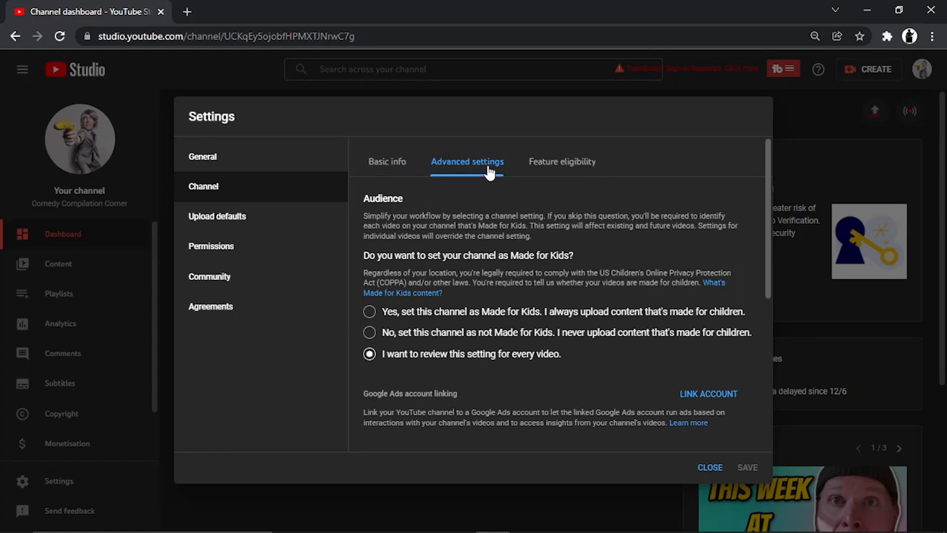
mouse_move(749, 194)
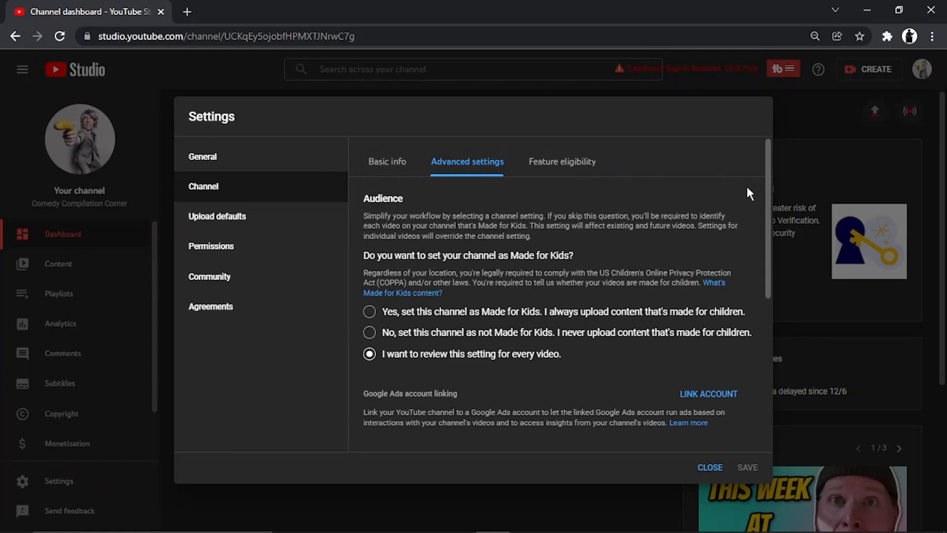
scroll("down", 3)
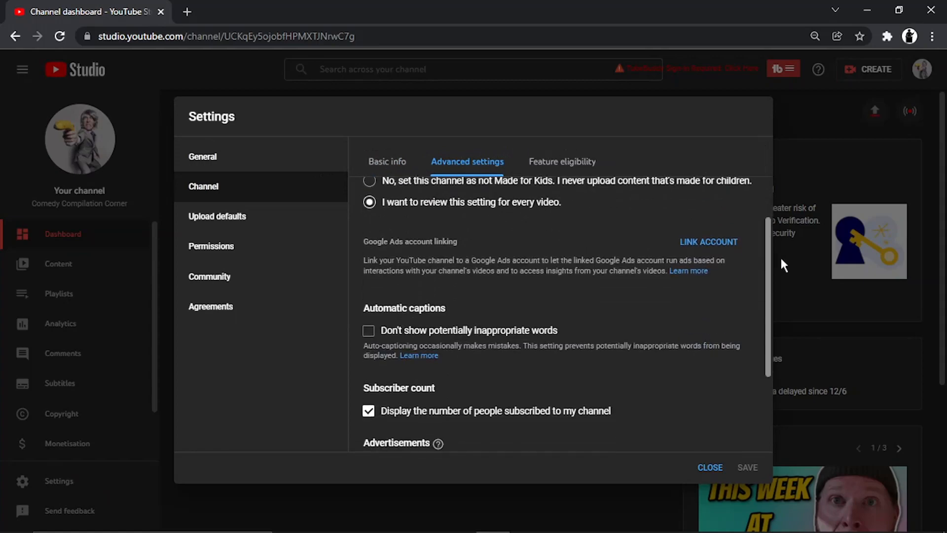
scroll("down", 3)
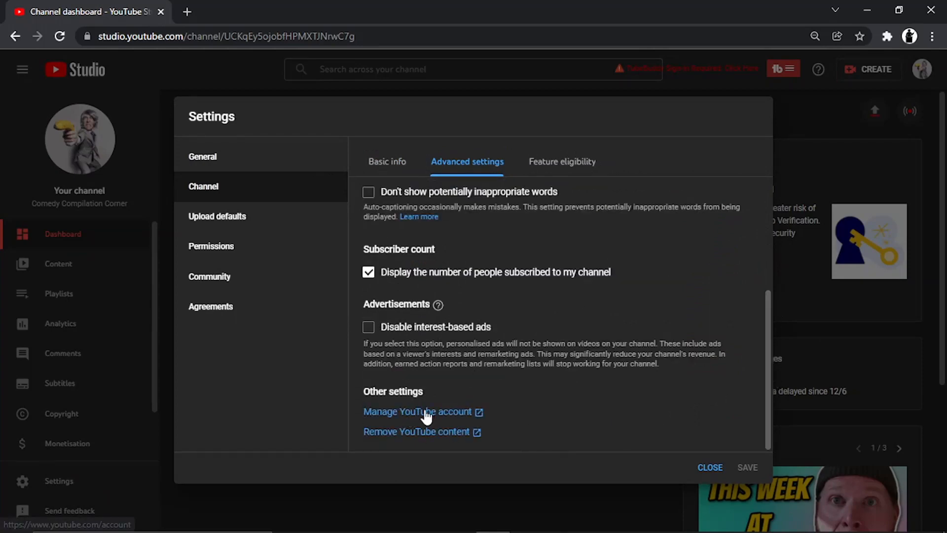
Go to Manage YouTube account, then View advanced settings, scrolled to Delete channel
left_click(417, 411)
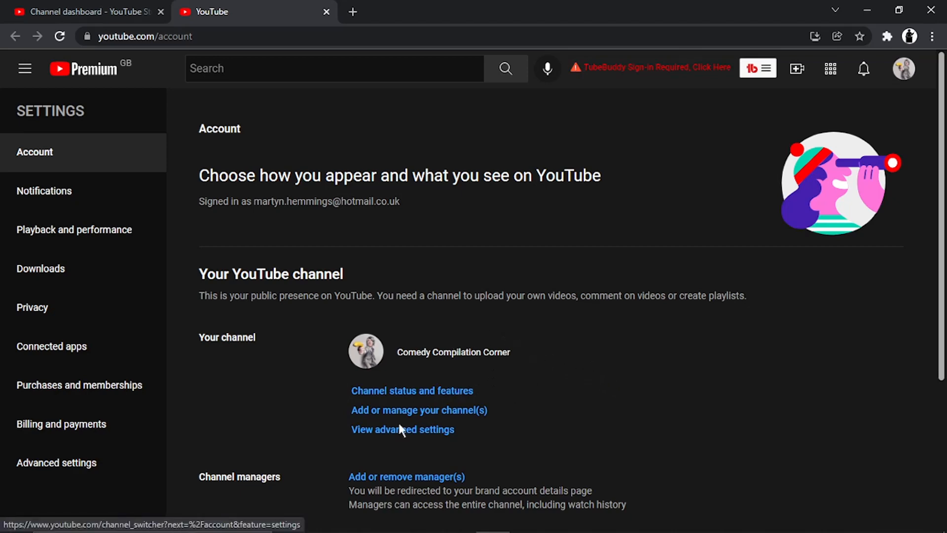
mouse_move(409, 445)
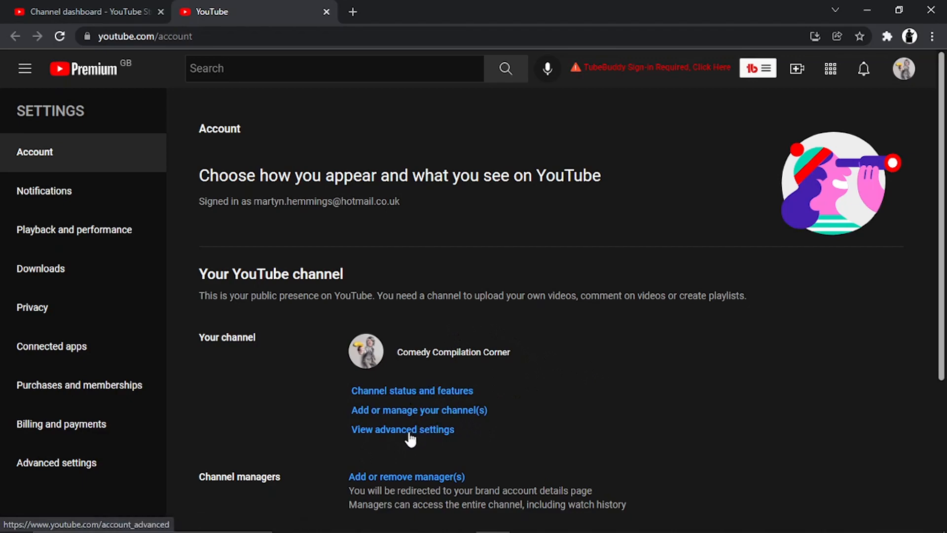
left_click(402, 429)
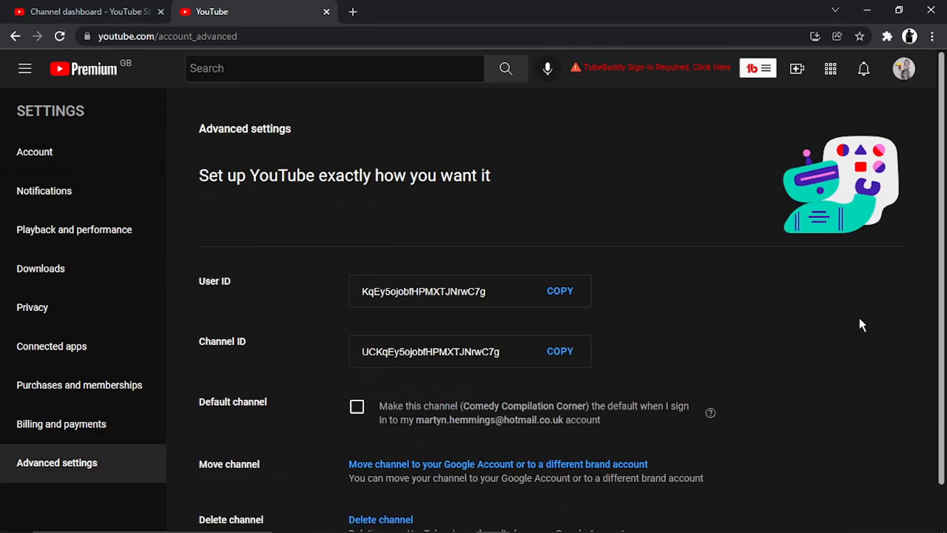
scroll("down", 3)
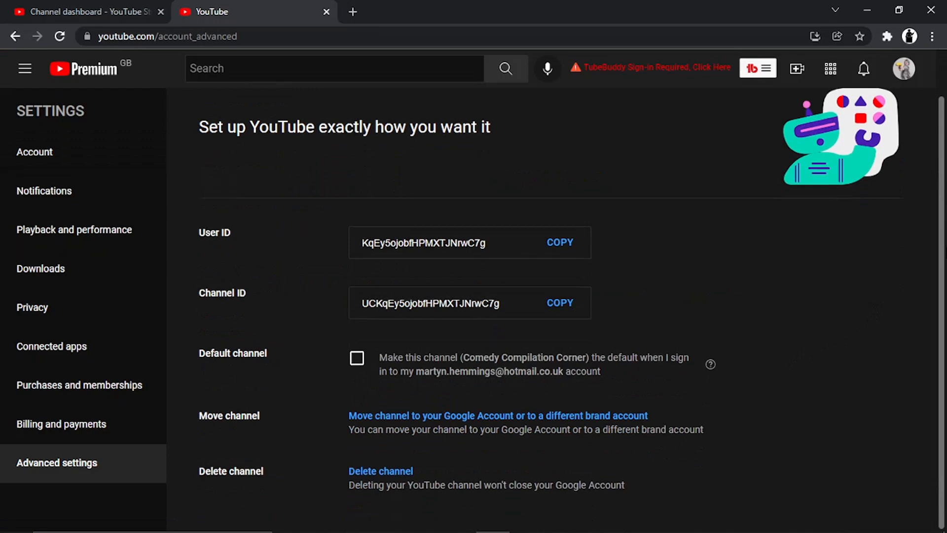
mouse_move(457, 228)
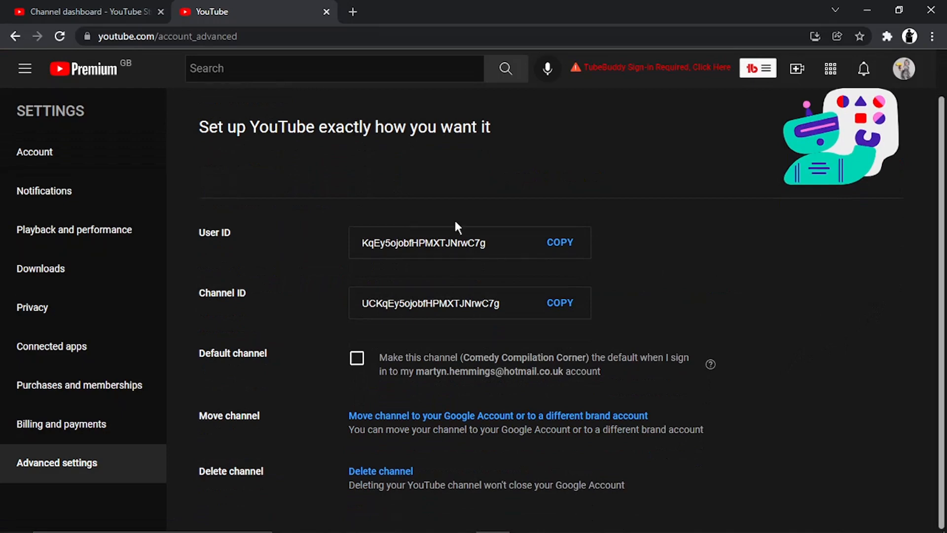
mouse_move(365, 471)
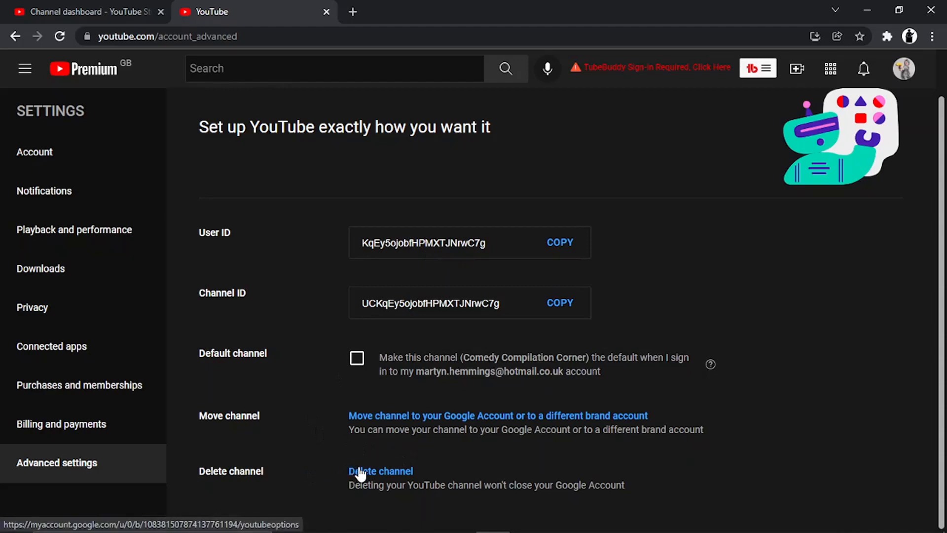
Choose to delete the channel, verify the password, and reach Remove YouTube content
left_click(380, 471)
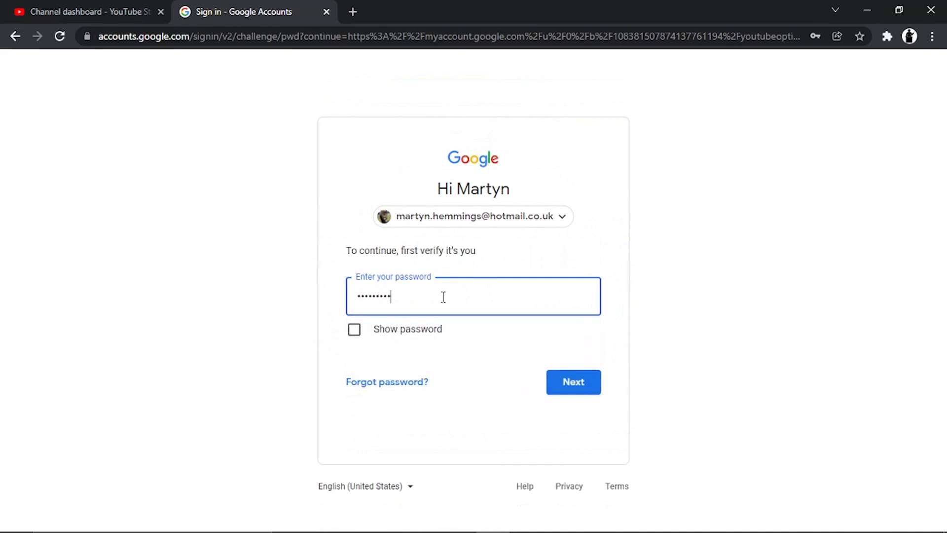
left_click(573, 382)
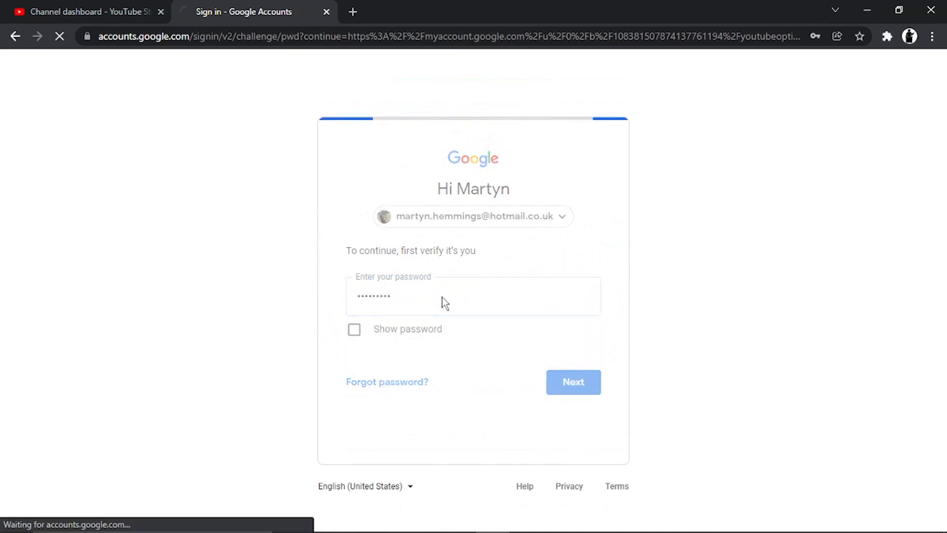
left_click(573, 382)
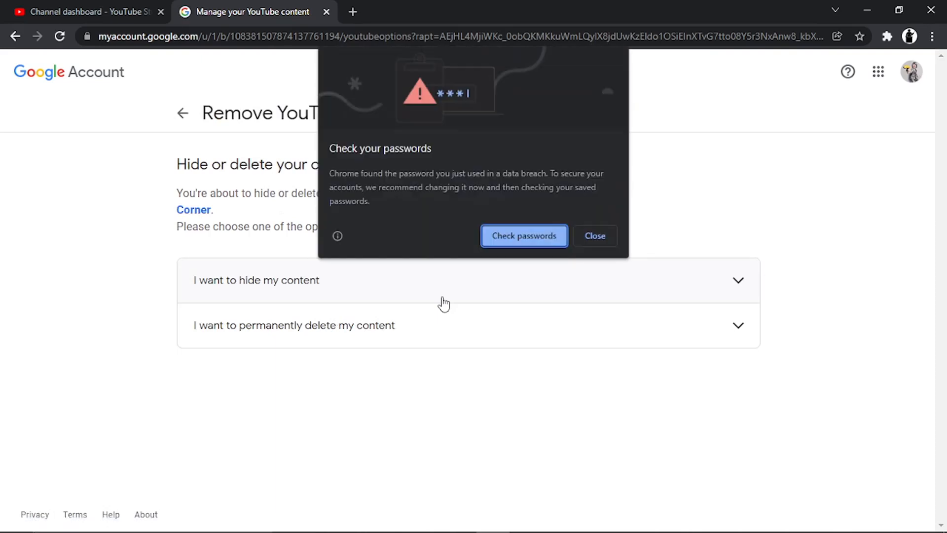
Dismiss Chrome's 'Check your passwords' breach warning
left_click(595, 236)
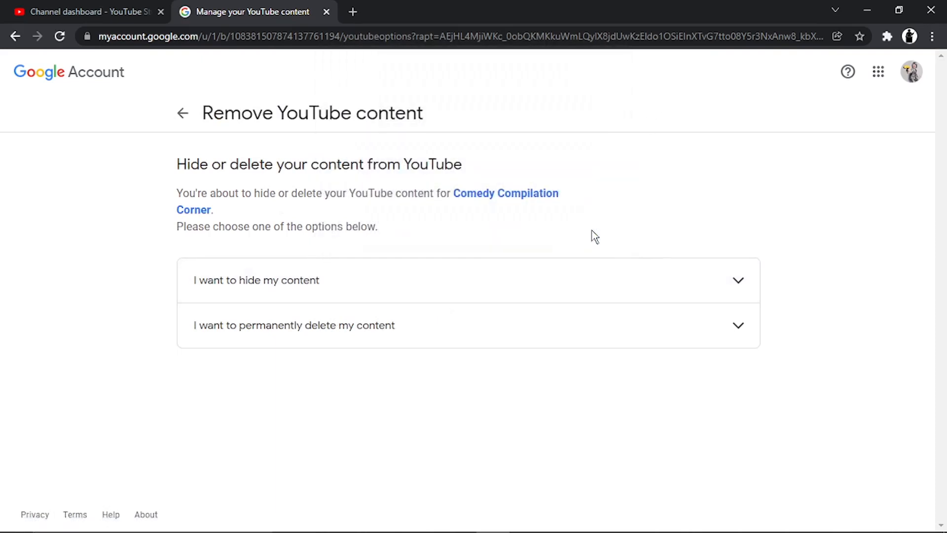
mouse_move(201, 113)
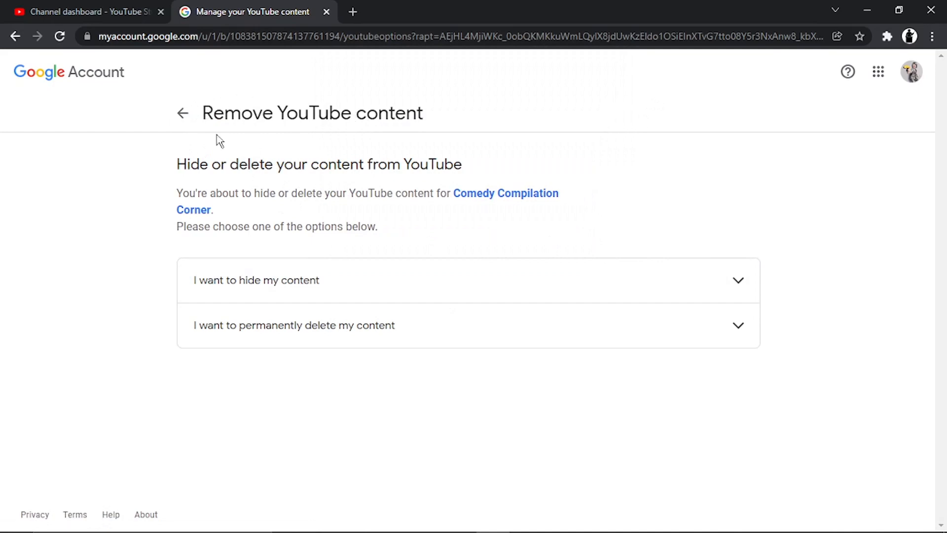
mouse_move(398, 163)
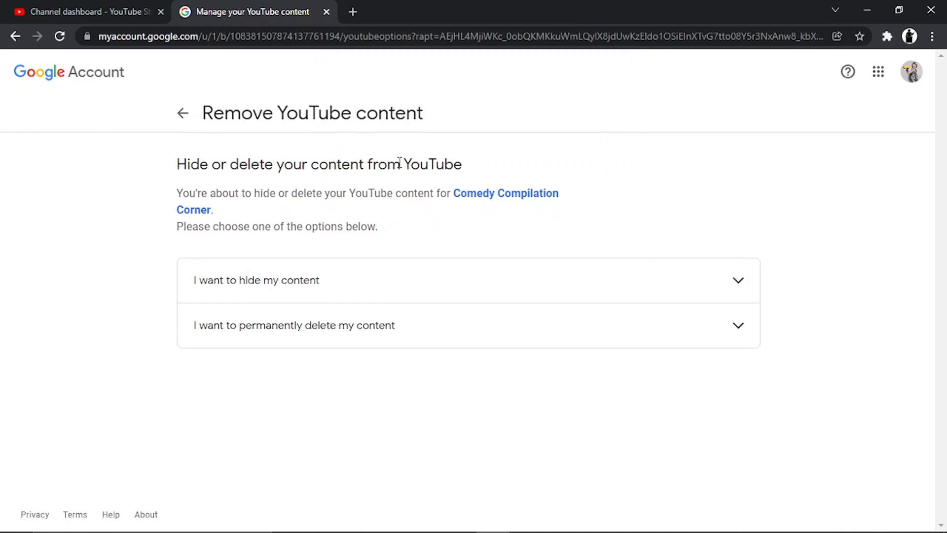
mouse_move(286, 200)
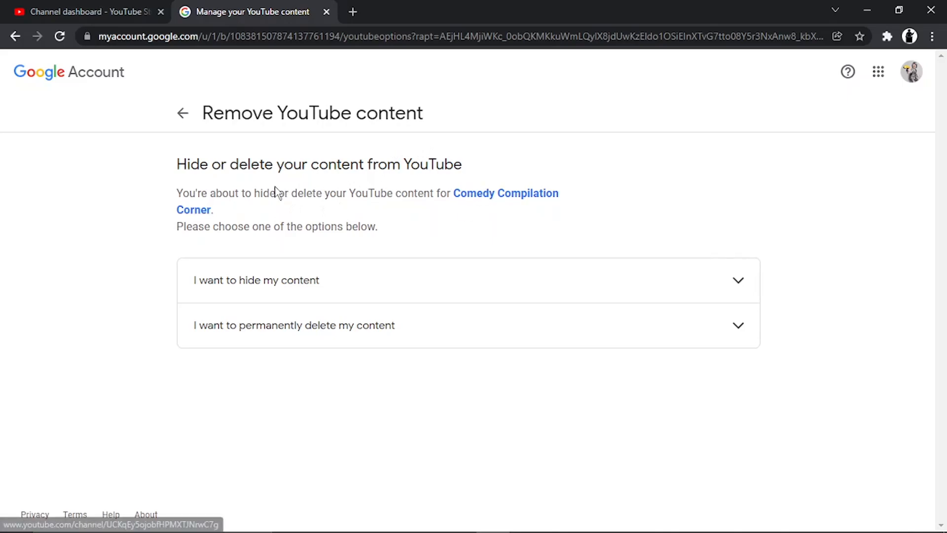
mouse_move(541, 217)
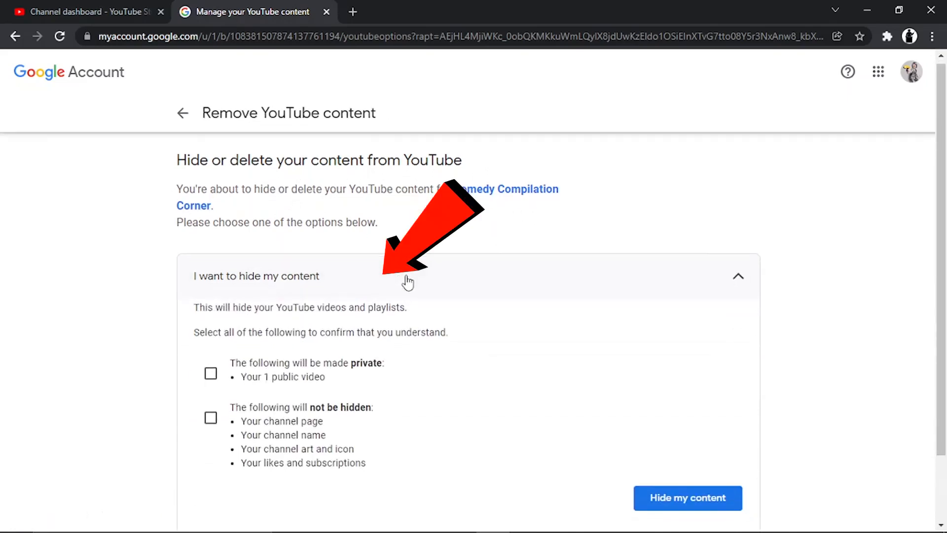
mouse_move(232, 327)
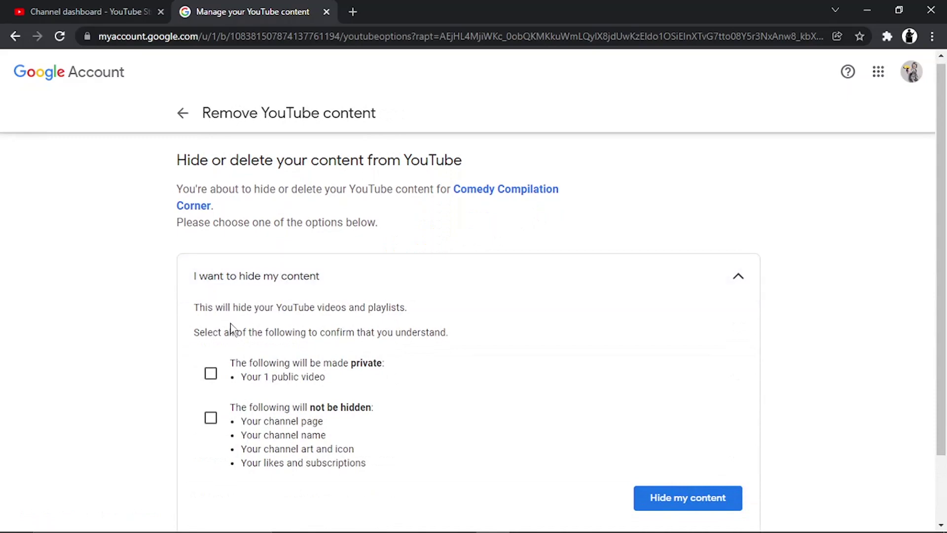
mouse_move(311, 296)
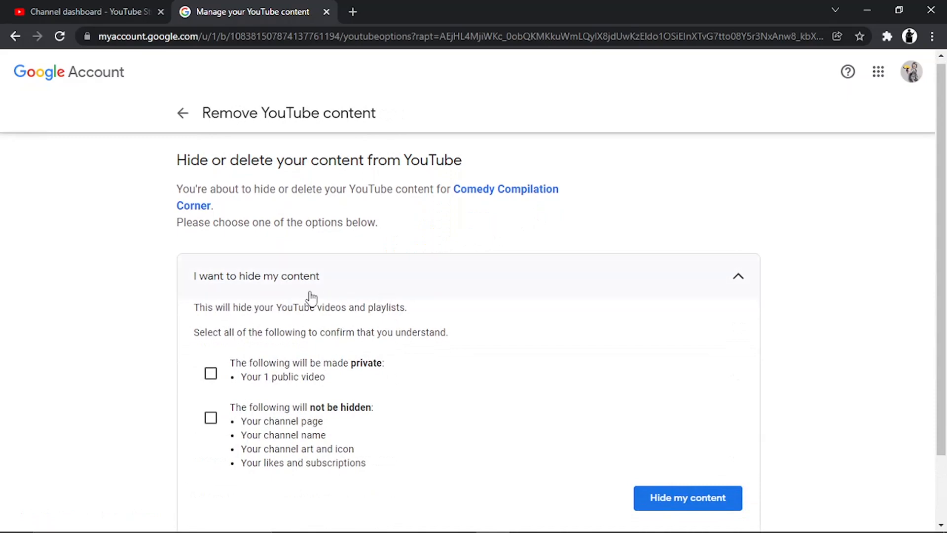
mouse_move(367, 312)
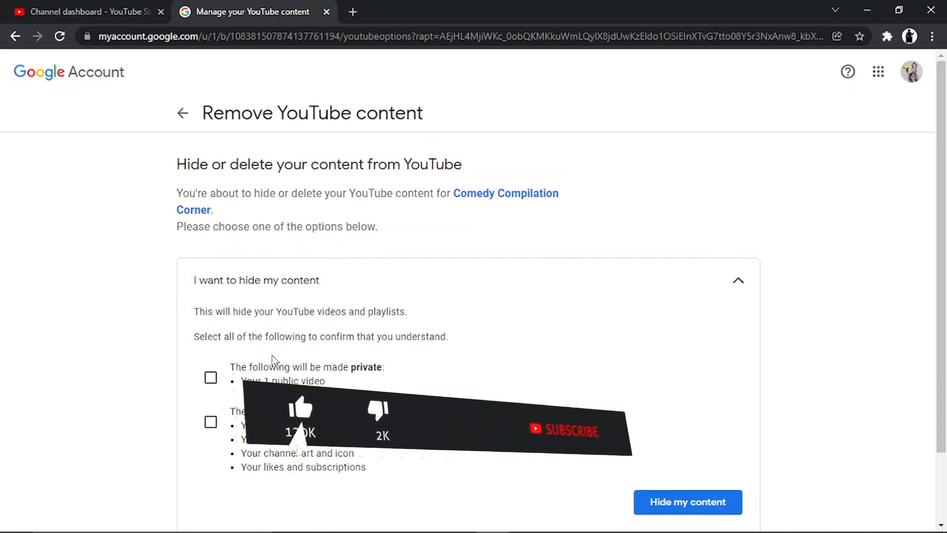
Tick both hide-content acknowledgements and request 'Hide my content'
left_click(211, 377)
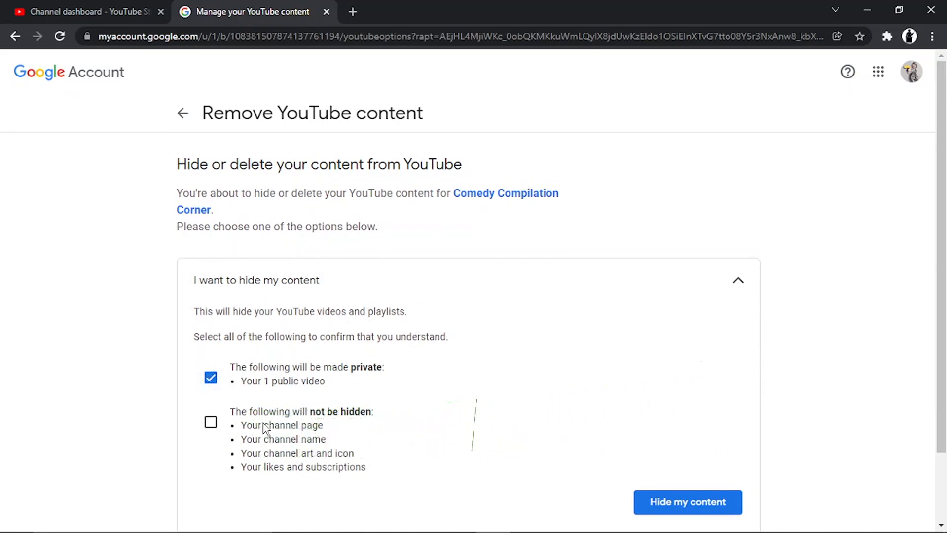
left_click(210, 421)
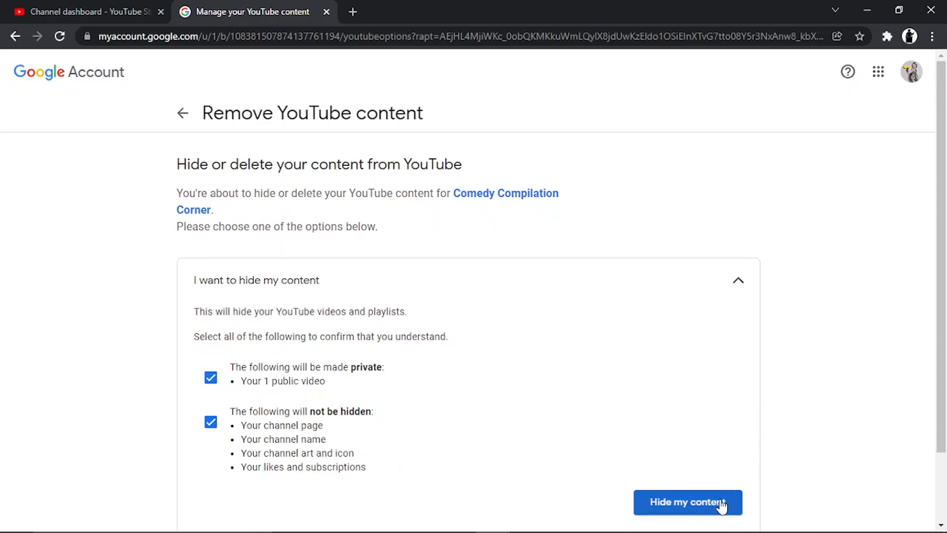
left_click(688, 502)
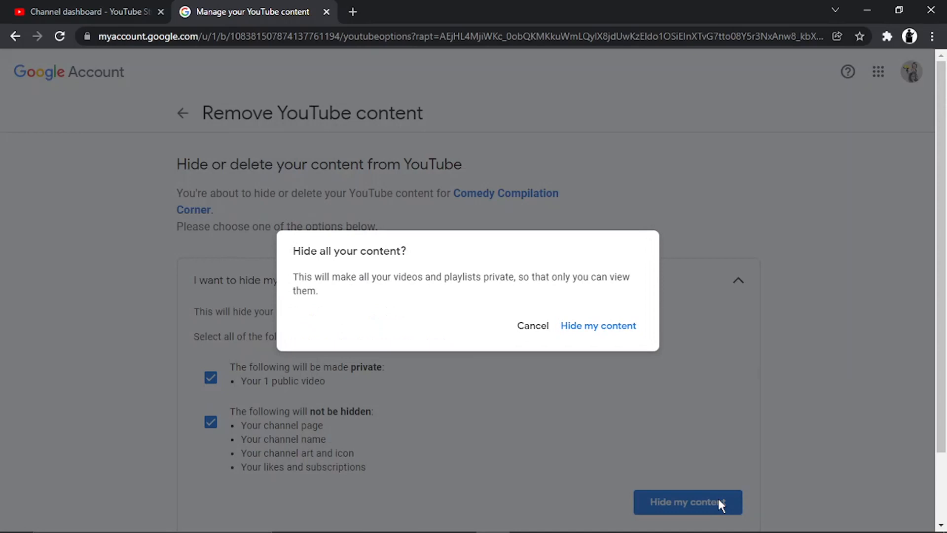
mouse_move(577, 473)
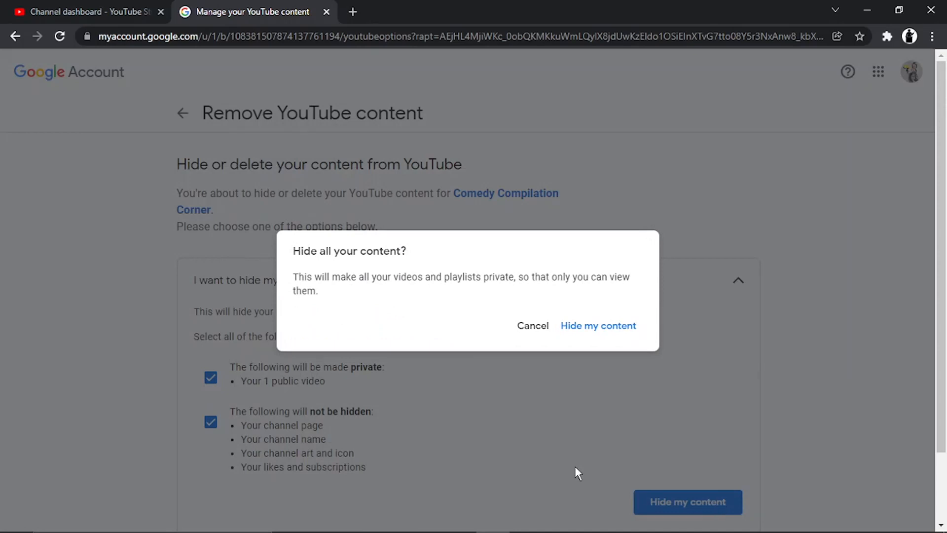
mouse_move(559, 457)
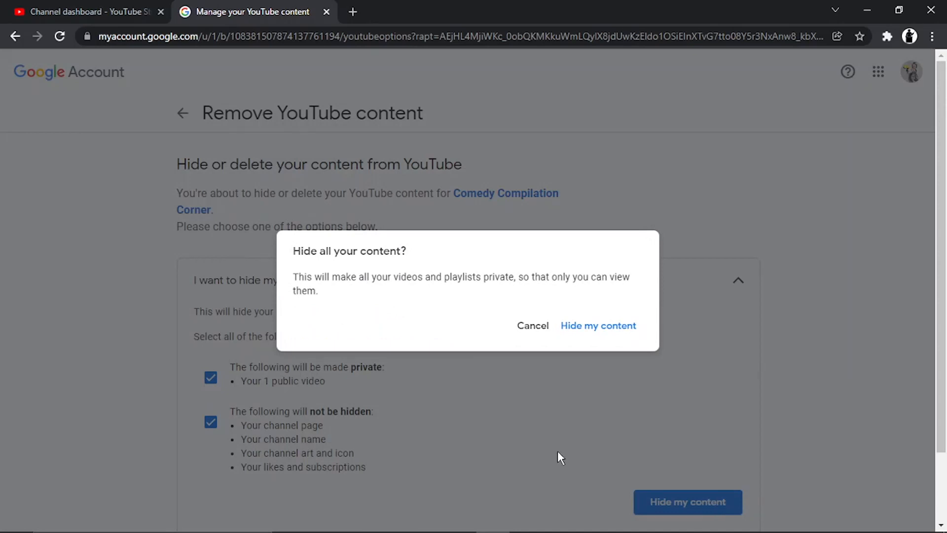
mouse_move(421, 392)
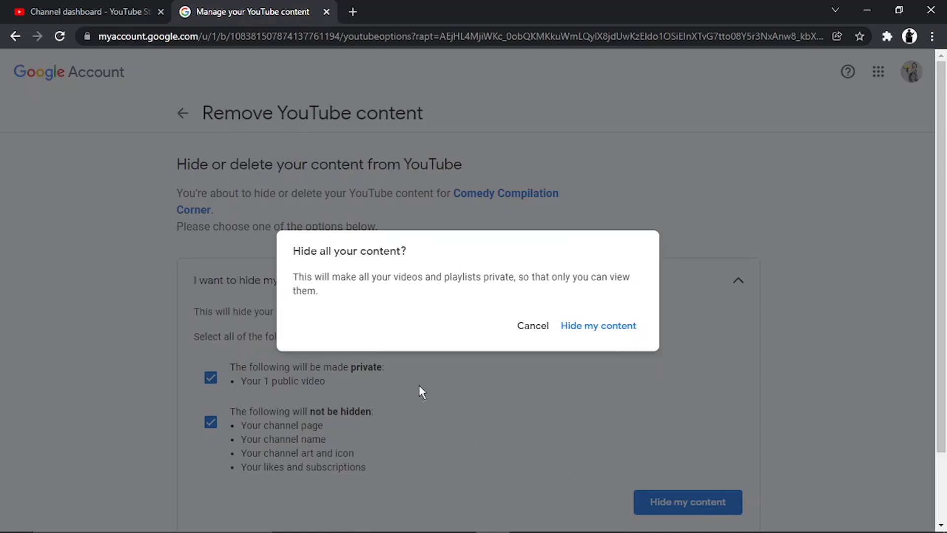
mouse_move(534, 309)
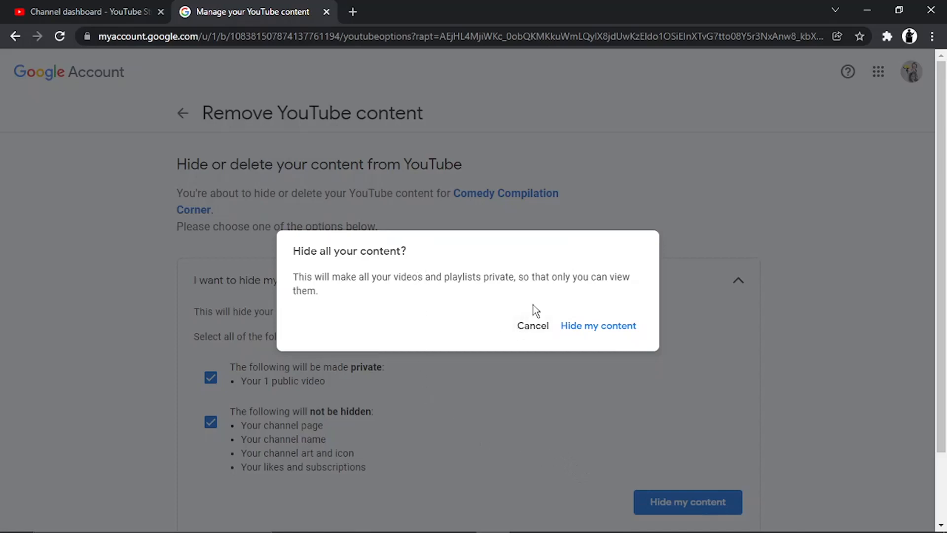
mouse_move(647, 315)
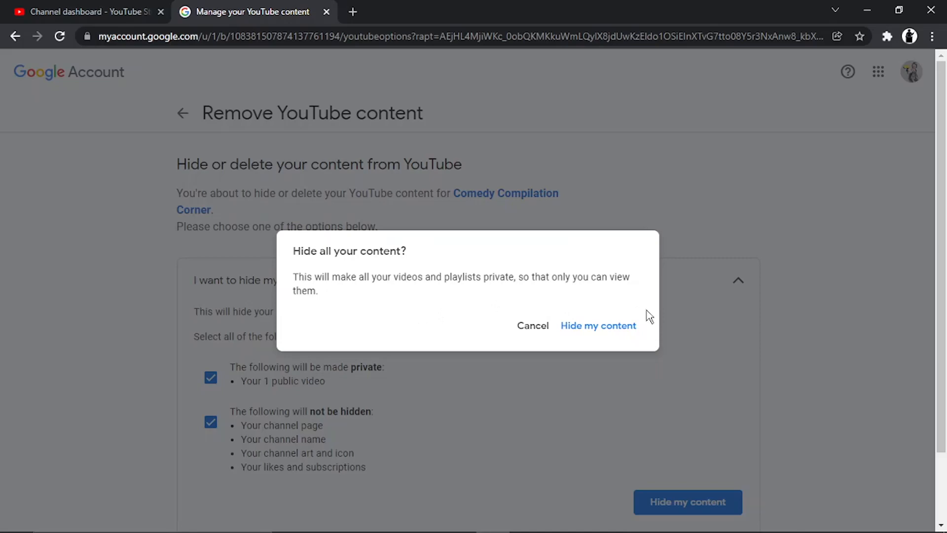
mouse_move(614, 297)
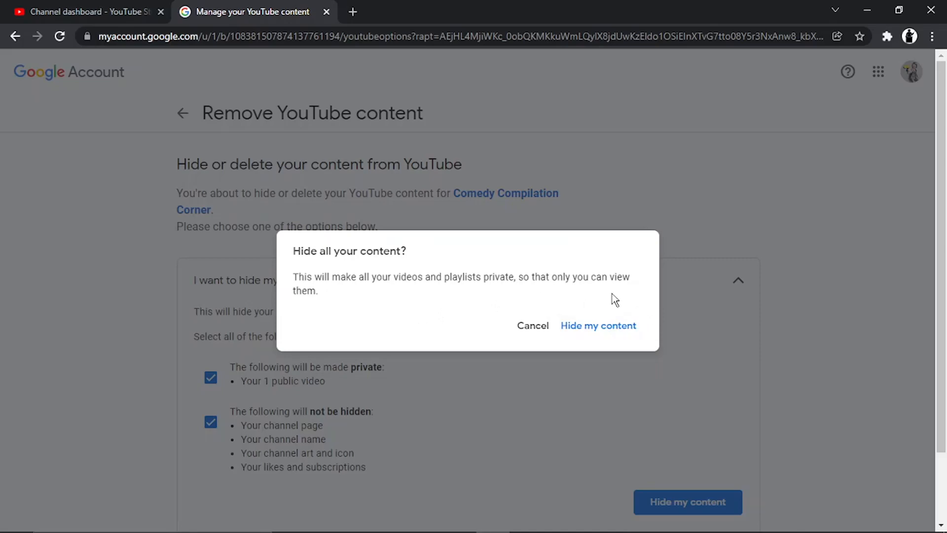
Confirm hiding all videos and playlists until the Content hidden page appears
left_click(598, 326)
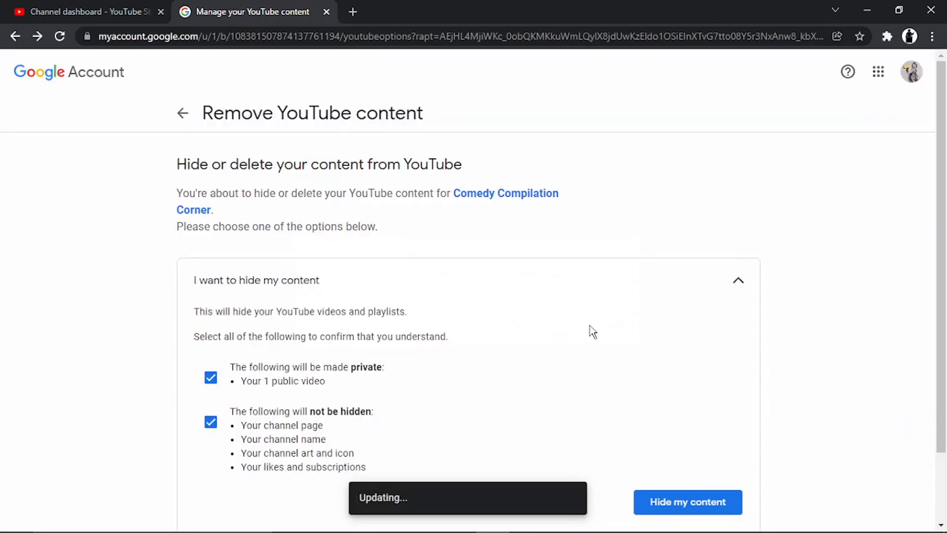
left_click(688, 502)
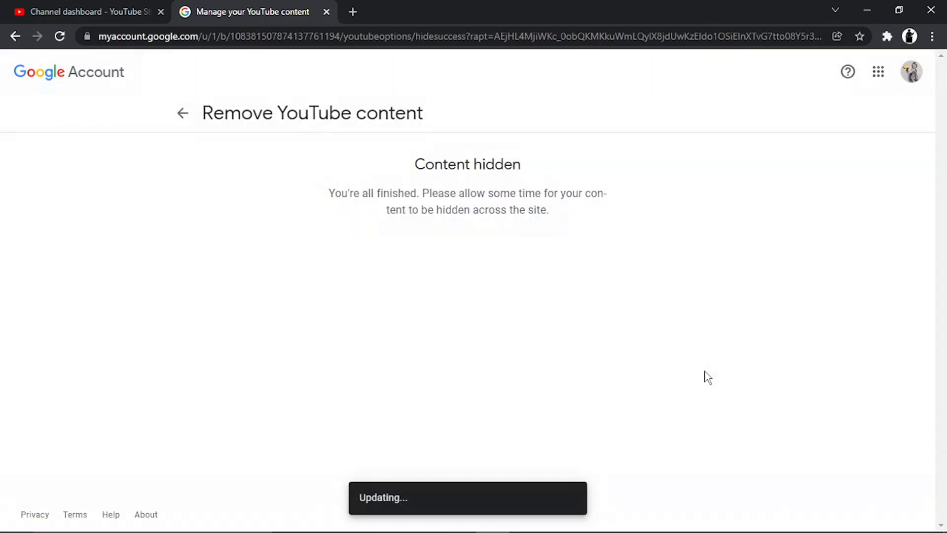
mouse_move(404, 136)
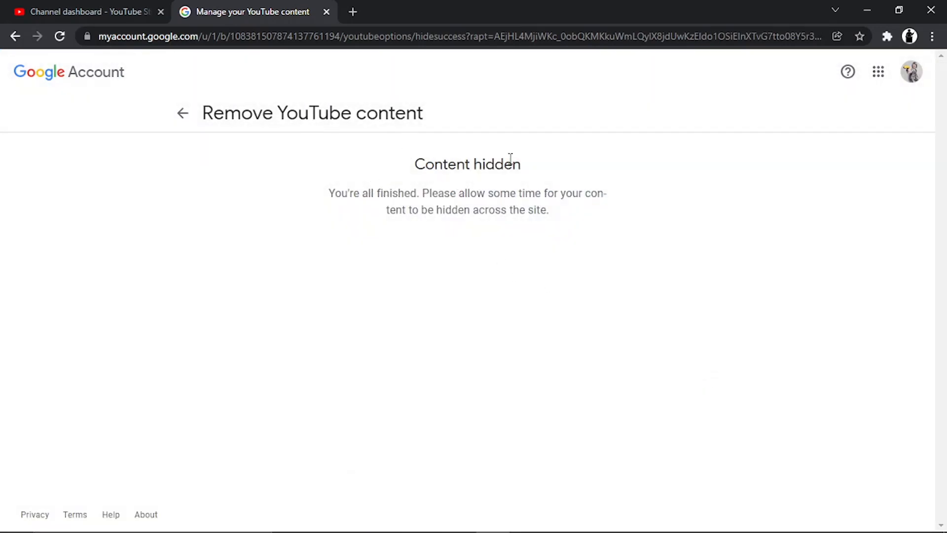
mouse_move(548, 181)
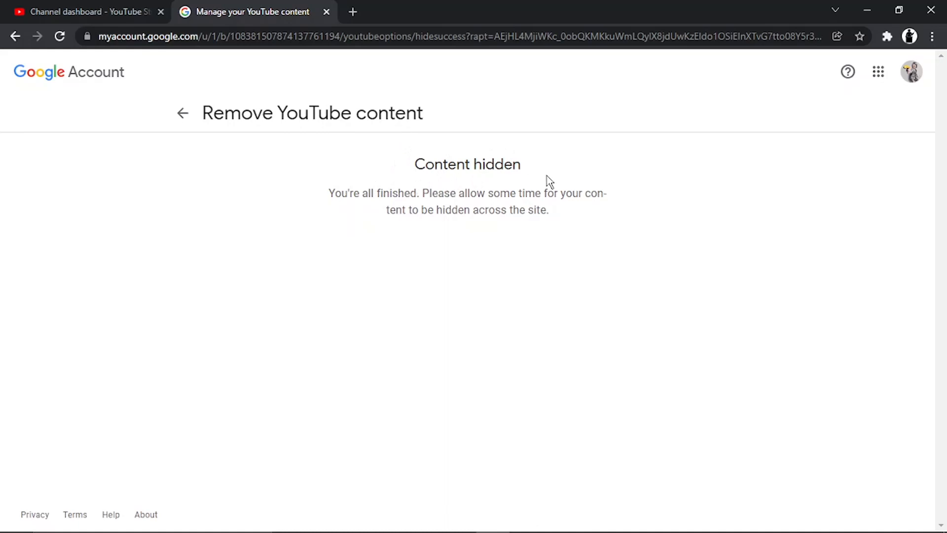
mouse_move(565, 214)
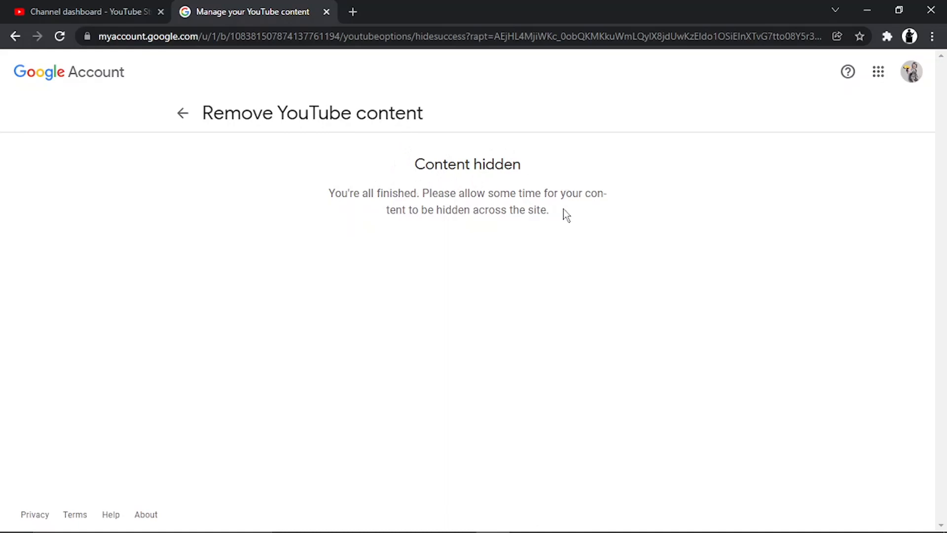